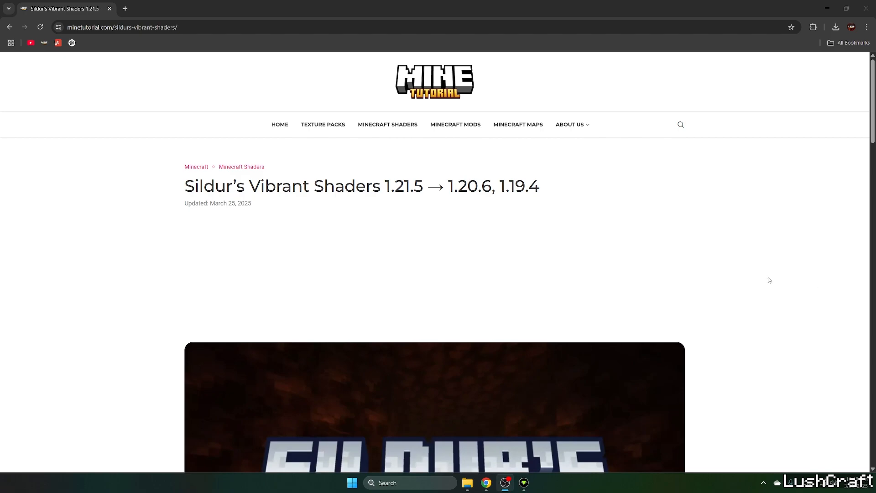
pyautogui.moveTo(155, 186)
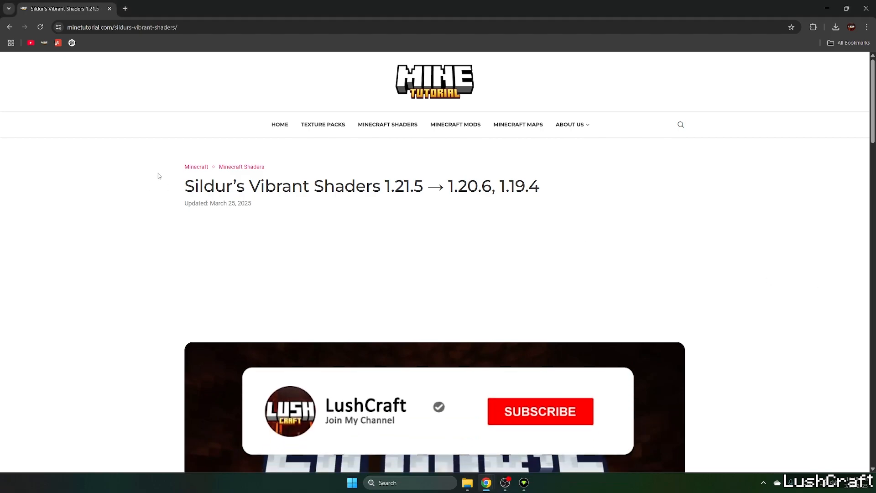
# Scroll the minetutorial guide down to its Download Links section
pyautogui.click(539, 410)
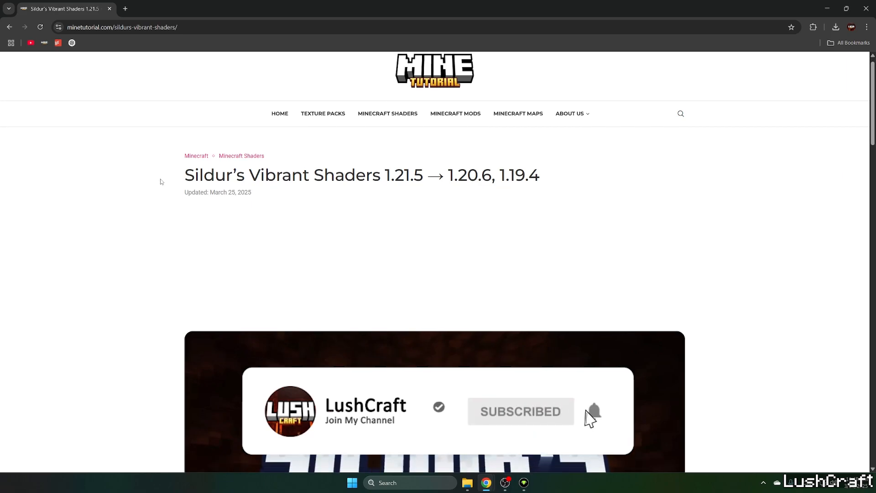
pyautogui.scroll(-3)
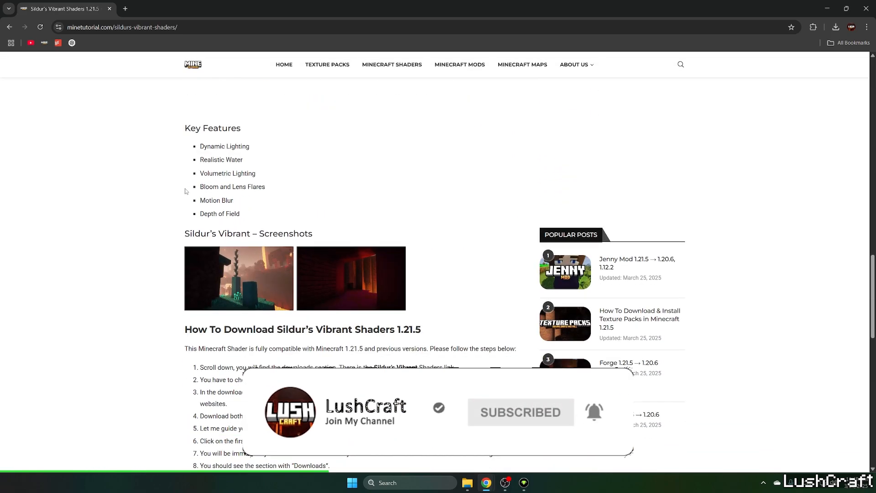
pyautogui.scroll(-3)
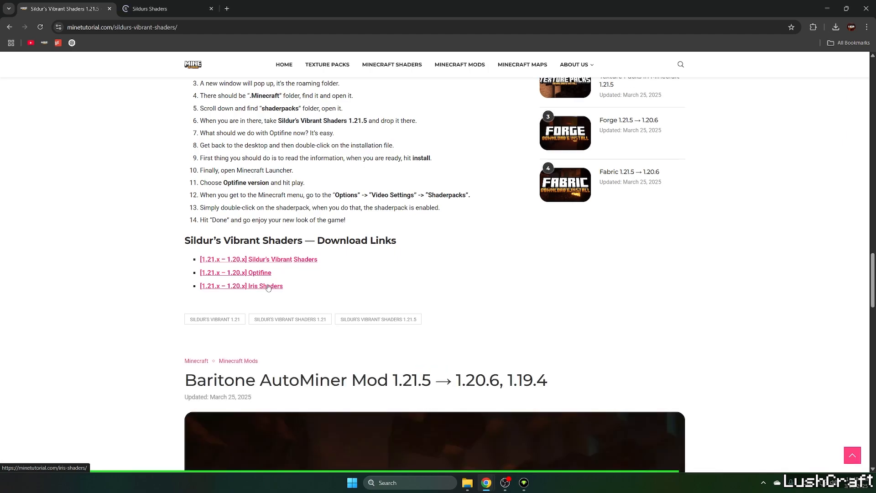
# Close the guide, reach irisshaders.dev/download and download the Iris Installer universal jar
pyautogui.click(267, 286)
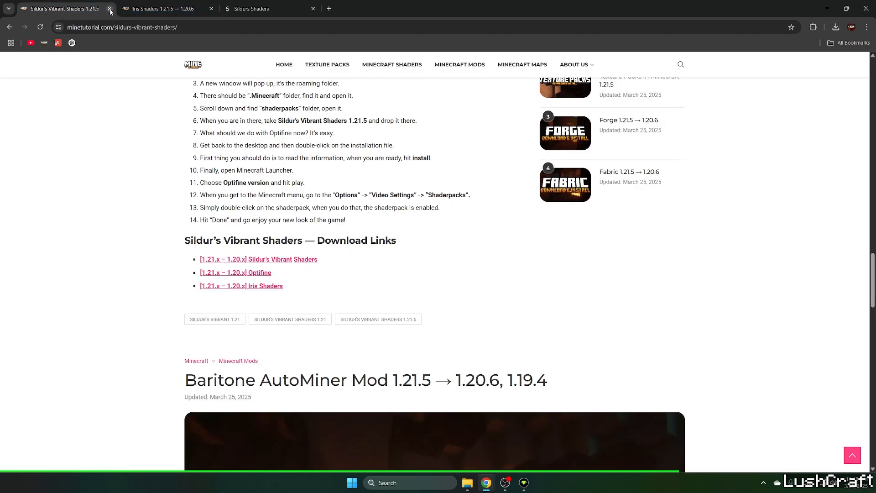
pyautogui.click(109, 8)
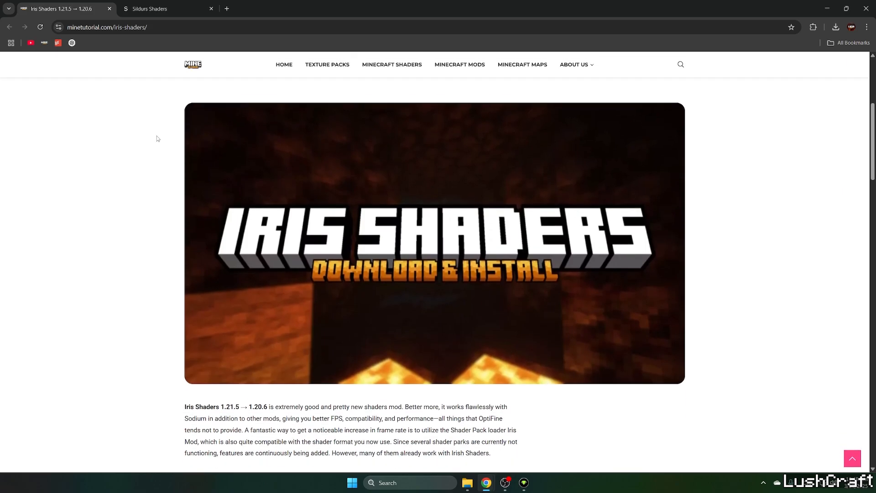
pyautogui.scroll(-3)
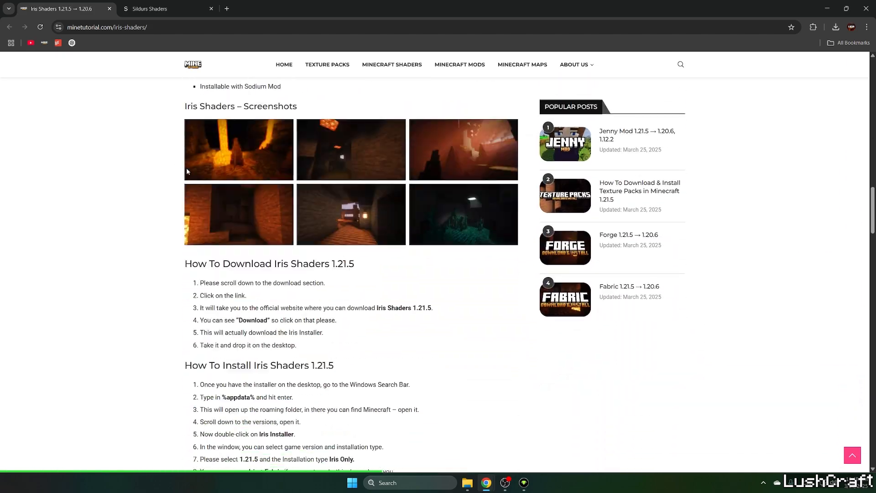
pyautogui.scroll(-3)
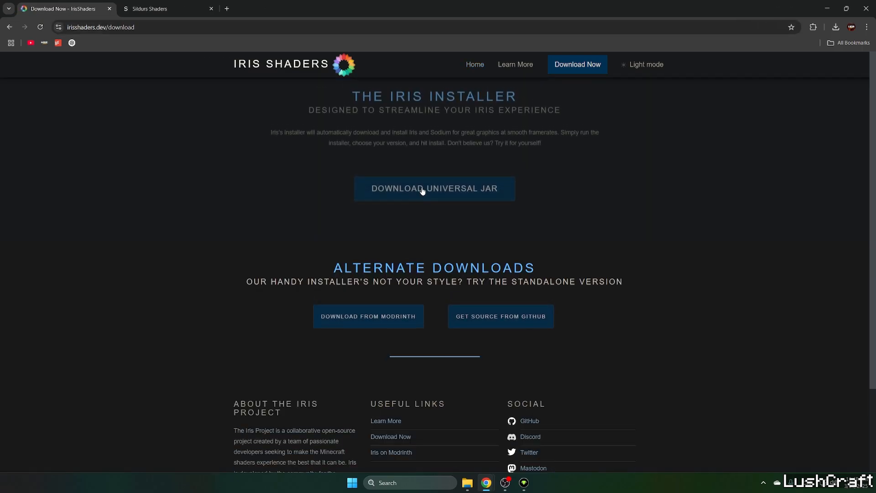
pyautogui.click(434, 188)
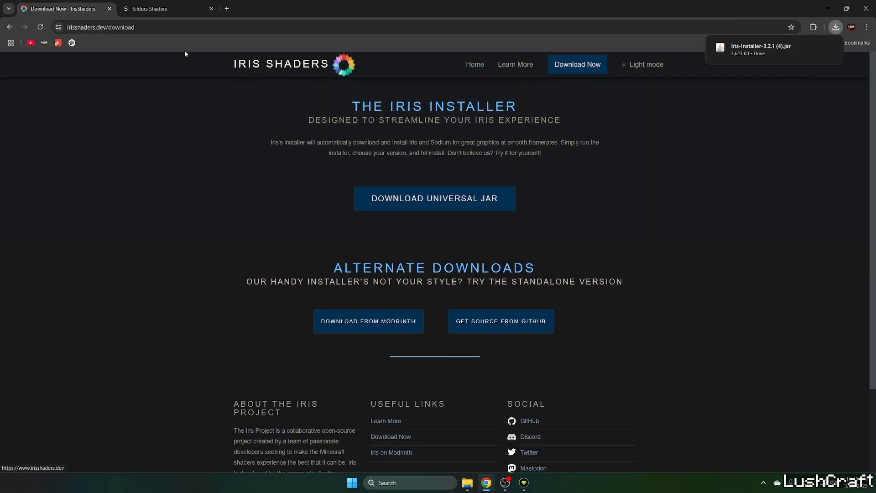
# Show the Sildurs Shaders Downloads page listing the Vibrant v1.52 editions
pyautogui.click(162, 8)
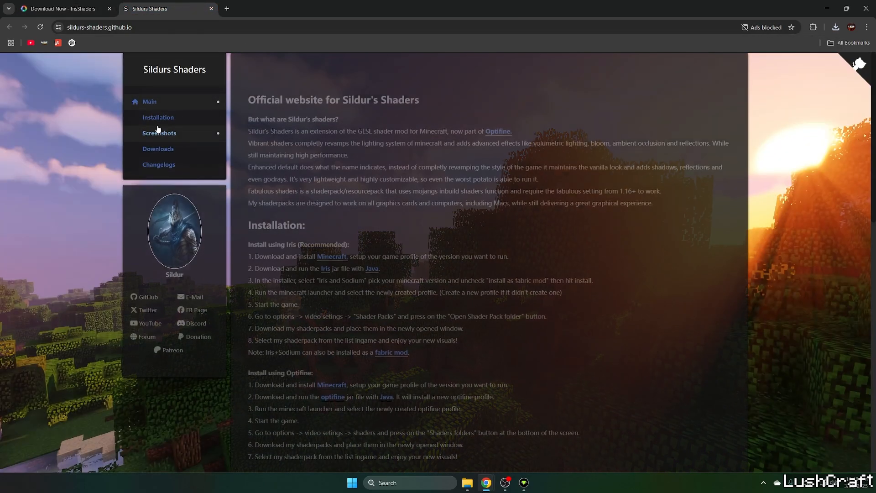
pyautogui.click(158, 149)
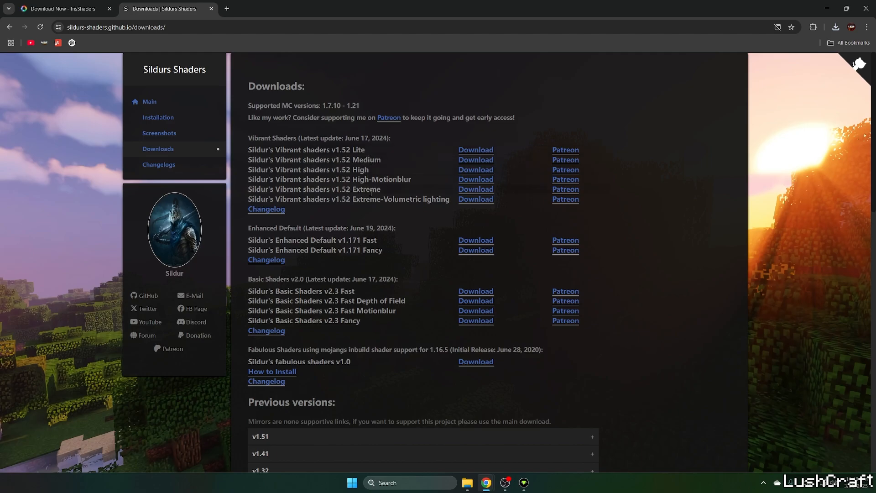
pyautogui.moveTo(476, 189)
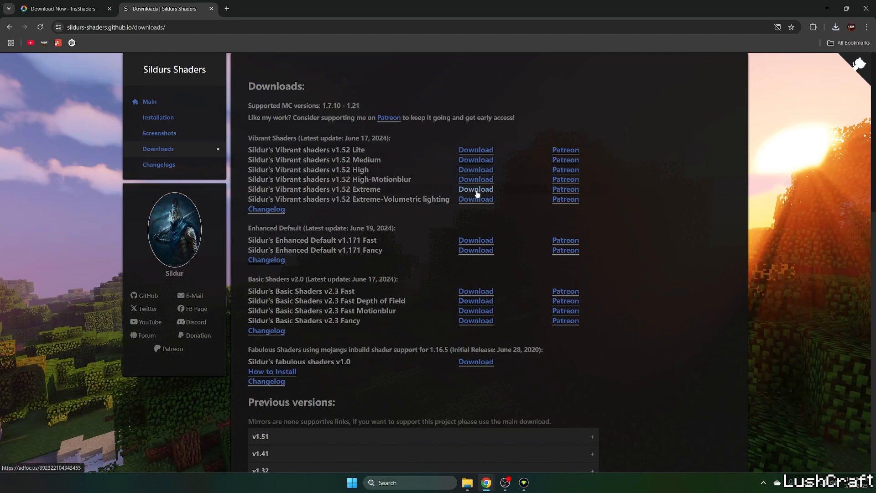
# Download Sildur's Vibrant Shaders v1.52 Extreme.zip from its CurseForge file page
pyautogui.click(475, 189)
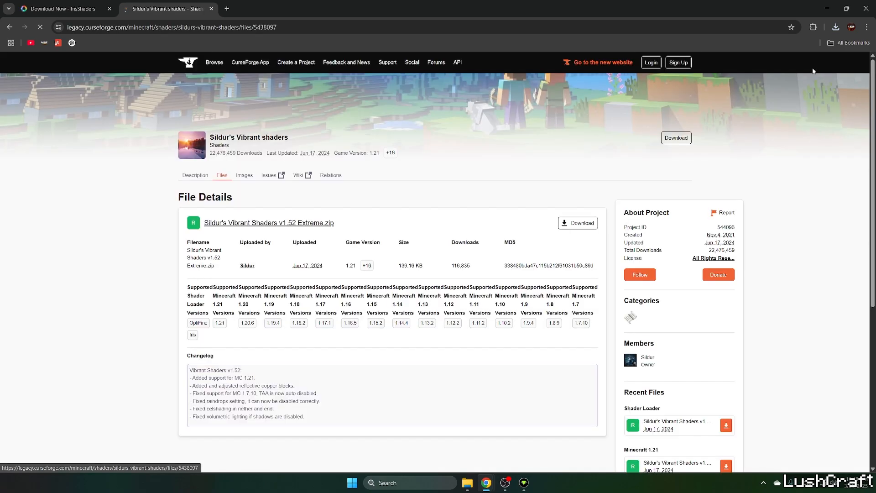
pyautogui.moveTo(577, 223)
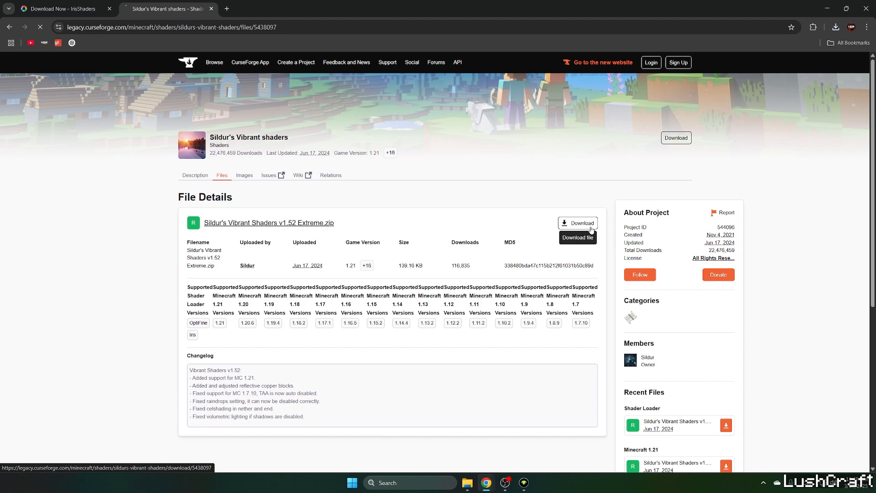
pyautogui.click(576, 237)
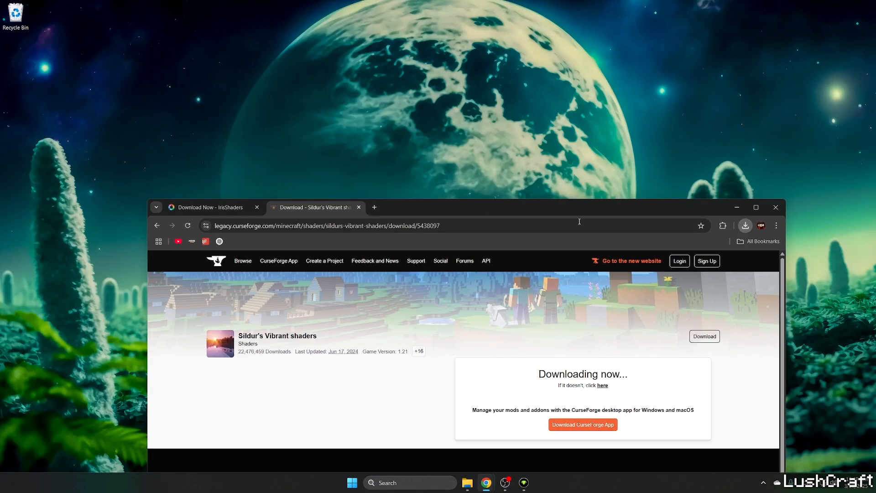
# Search %appdata% in Windows Search to reach the AppData Roaming folder
pyautogui.click(744, 225)
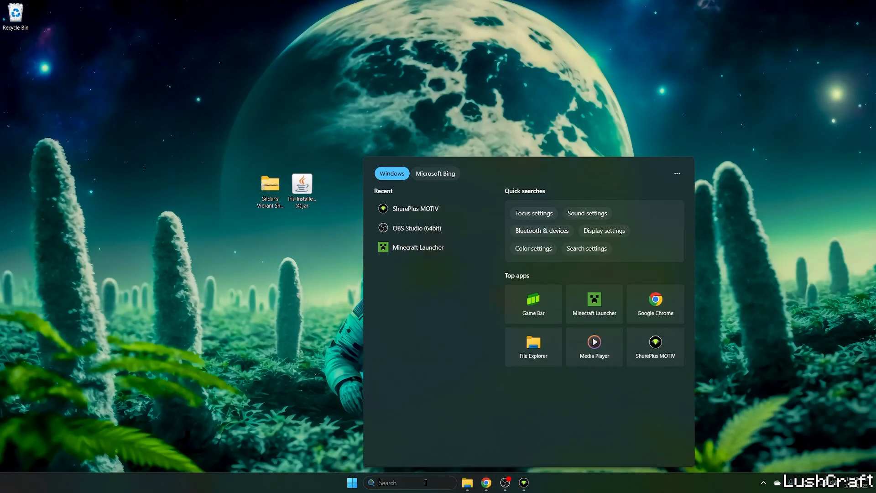
pyautogui.write('%appdata%')
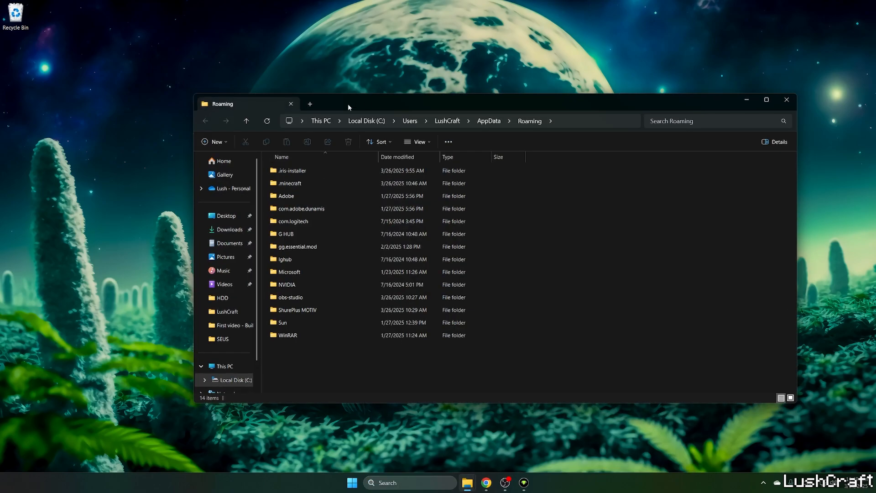
# Browse into .minecraft\versions and launch the Iris & Sodium installer jar
pyautogui.doubleClick(291, 183)
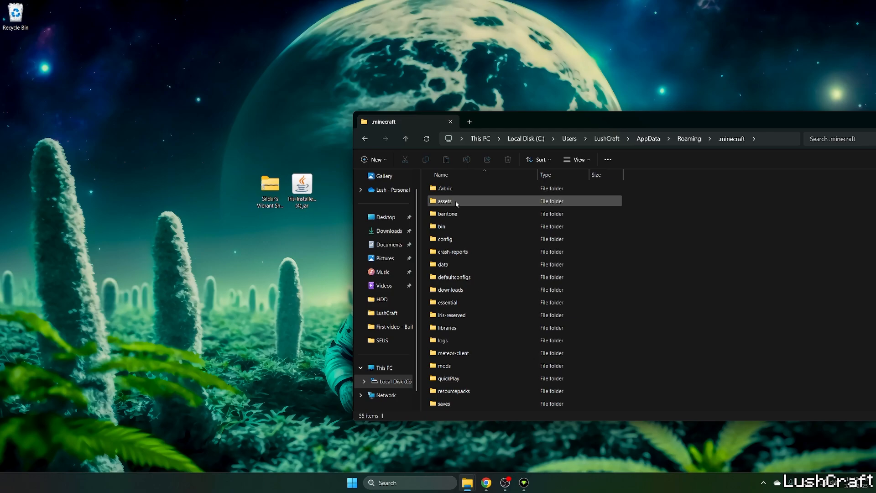
pyautogui.doubleClick(444, 200)
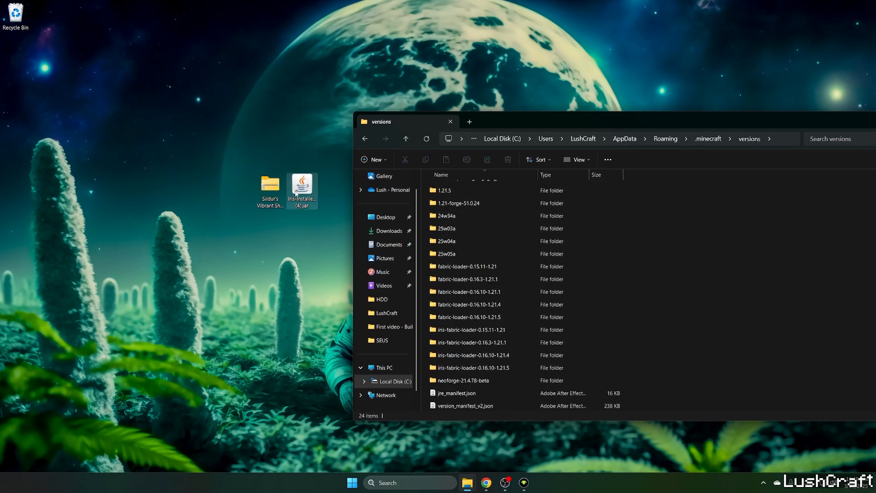
pyautogui.doubleClick(302, 188)
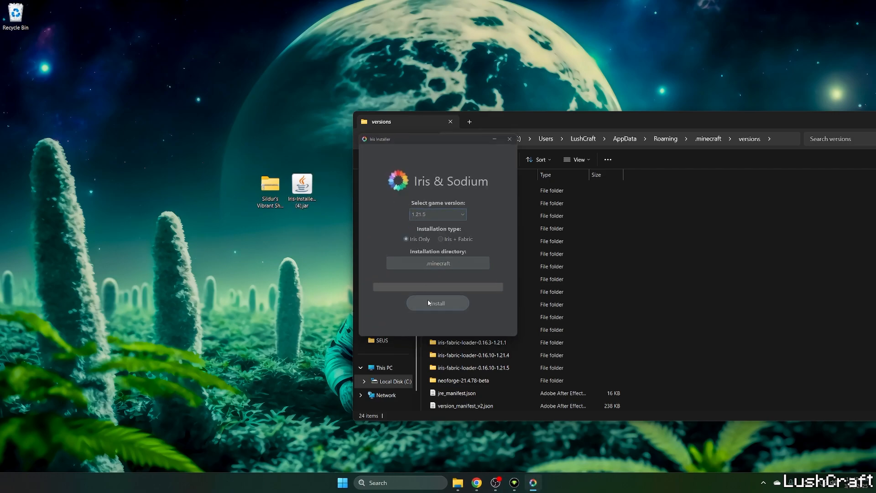
# Install Iris Only for 1.21.5 and confirm the iris-fabric-loader-0.16.10-1.21.5 version folder exists
pyautogui.click(437, 303)
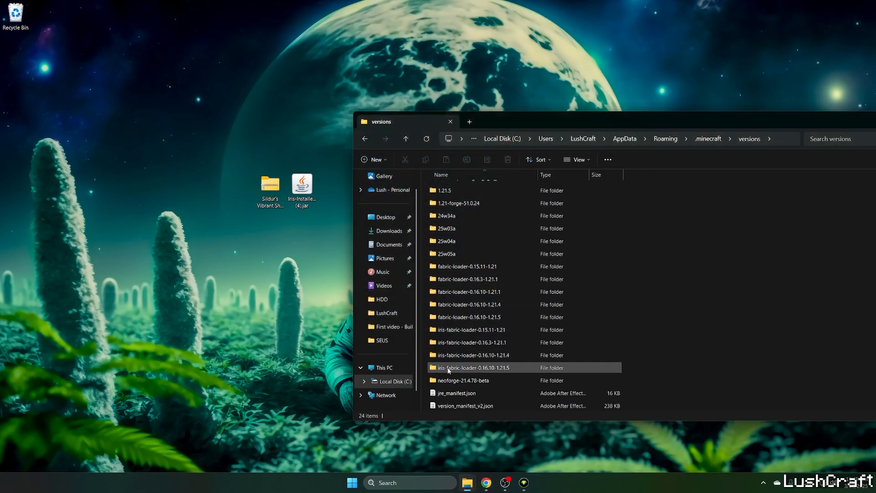
pyautogui.click(471, 367)
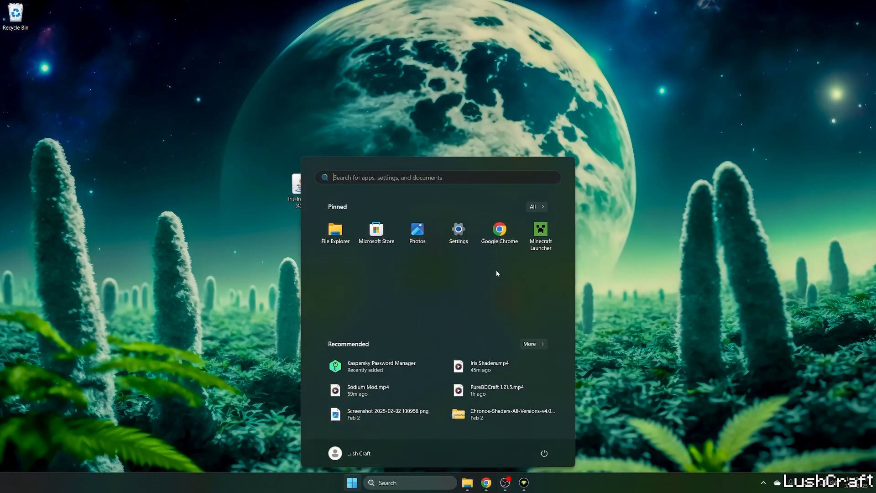
# Launch Minecraft 1.21.5 with the Iris profile and load the singleplayer world
pyautogui.click(539, 229)
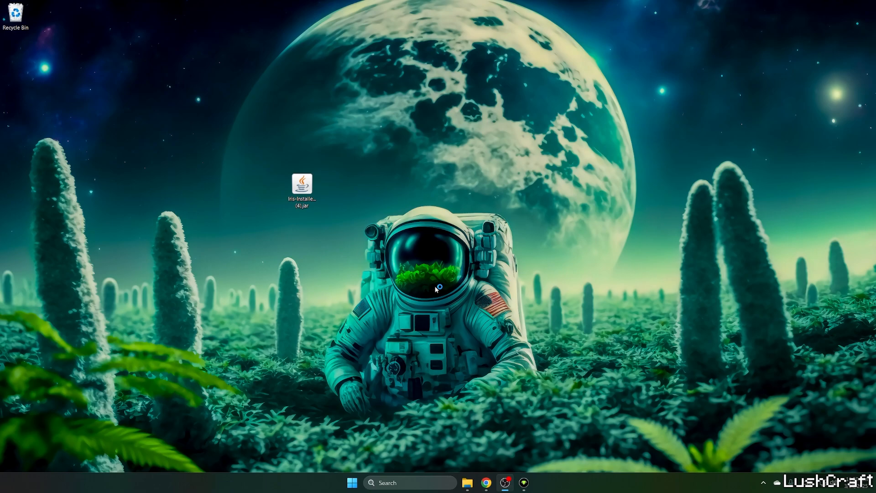
pyautogui.doubleClick(302, 184)
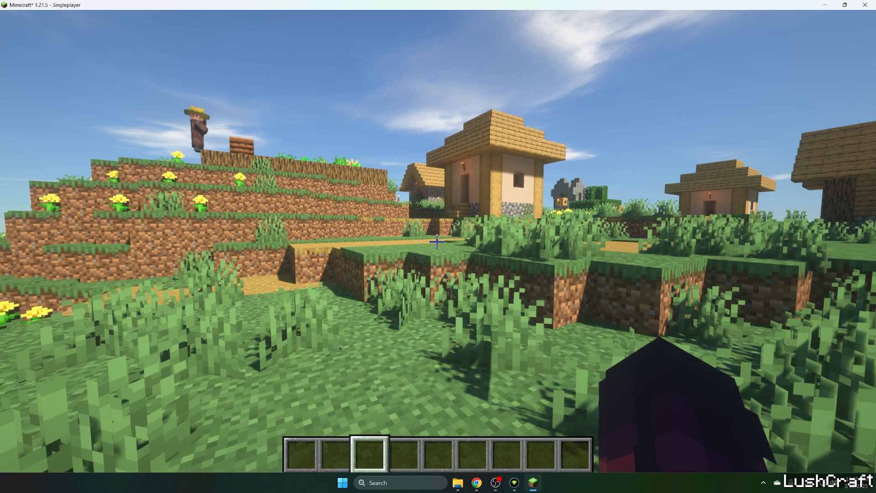
# Enable shaders and apply the Sildur's Vibrant Shaders v1.52 Extreme pack
pyautogui.press('Escape')
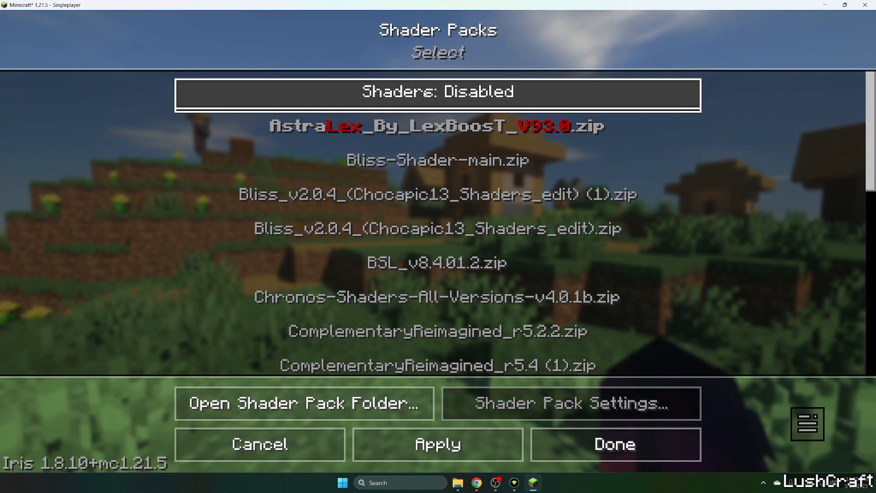
pyautogui.click(437, 93)
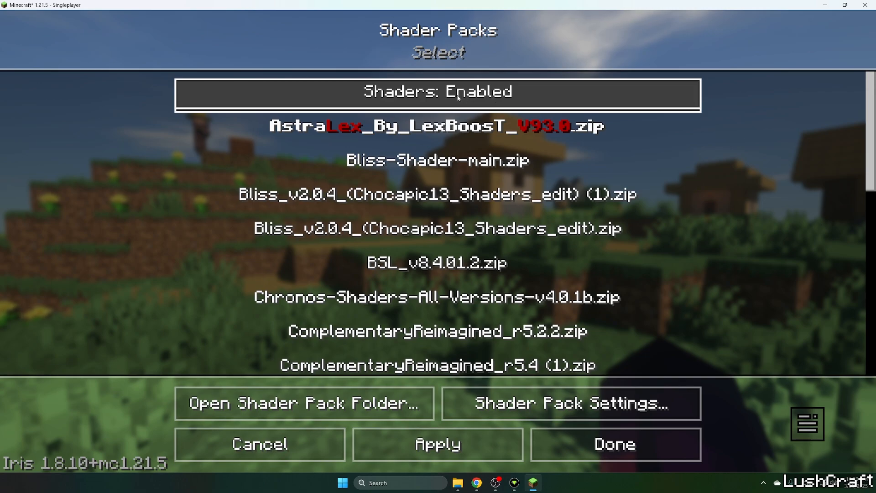
pyautogui.scroll(-3)
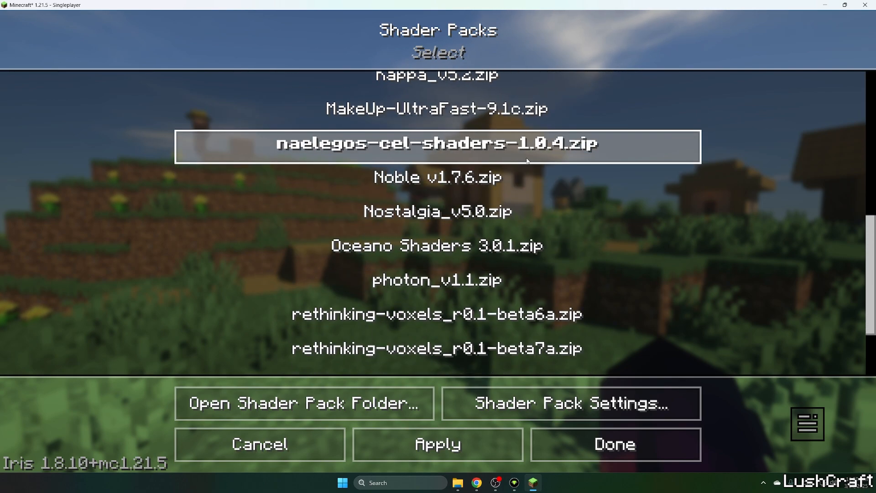
pyautogui.scroll(-3)
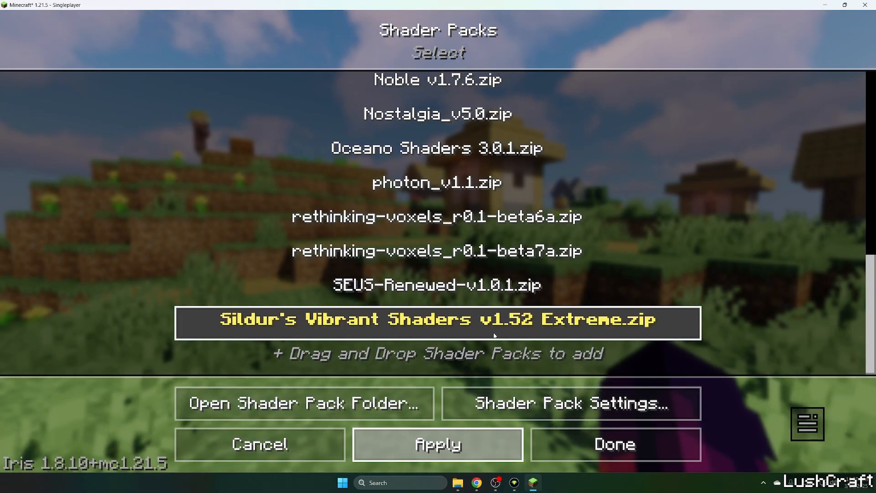
pyautogui.click(613, 444)
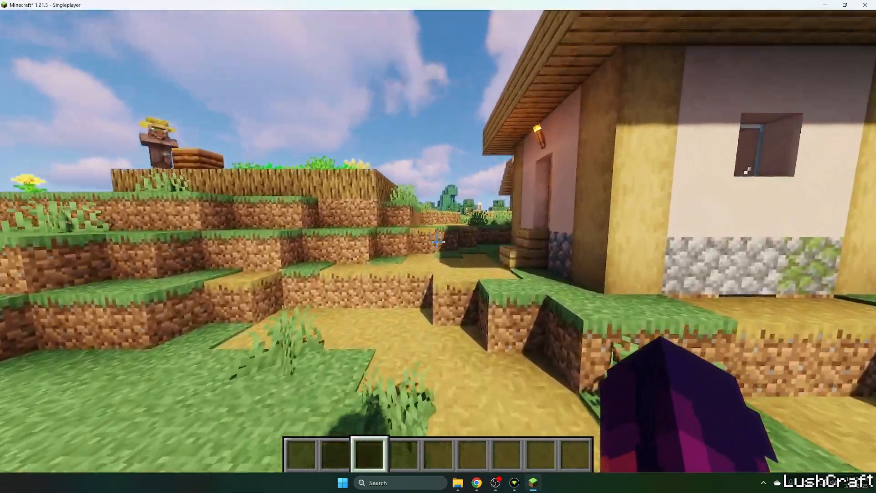
pyautogui.moveTo(438, 241)
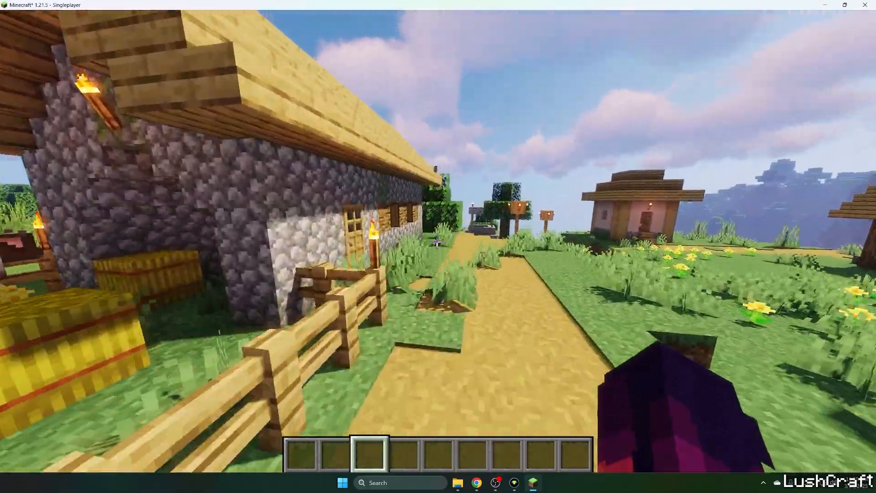
pyautogui.moveTo(438, 242)
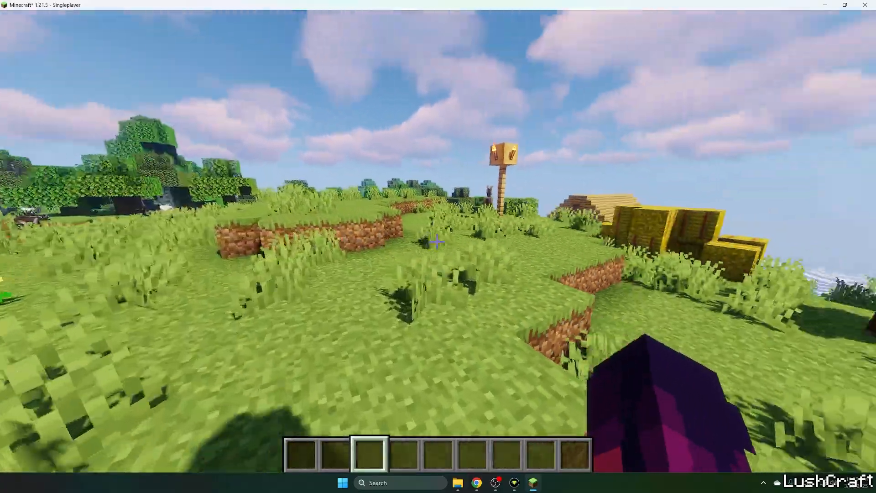
pyautogui.moveTo(436, 241)
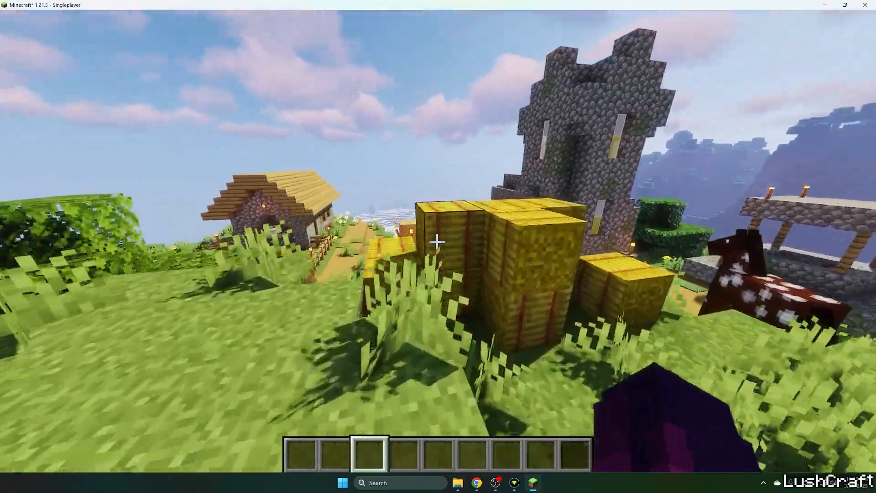